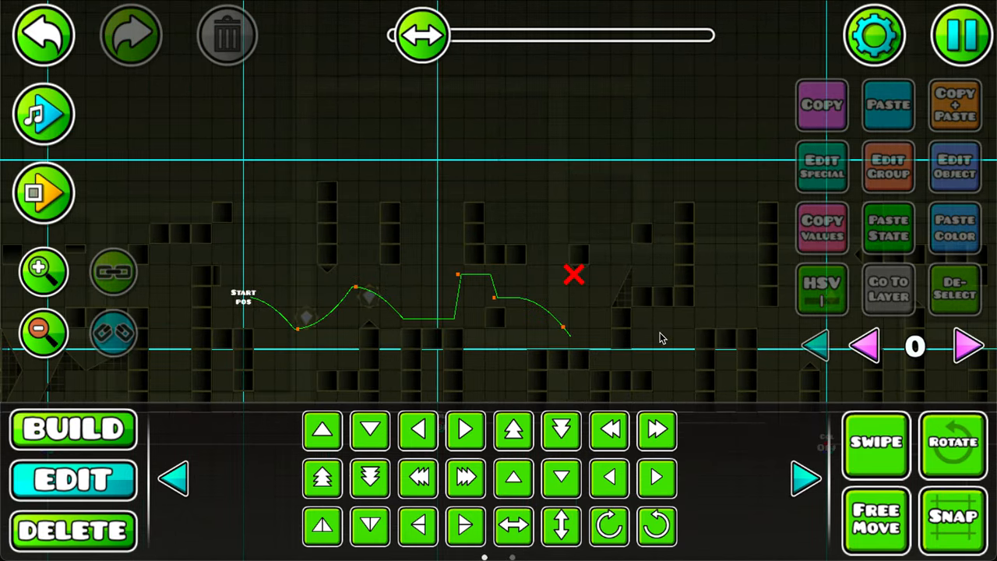
{"action": "mouse_move", "coordinate": [539, 257]}
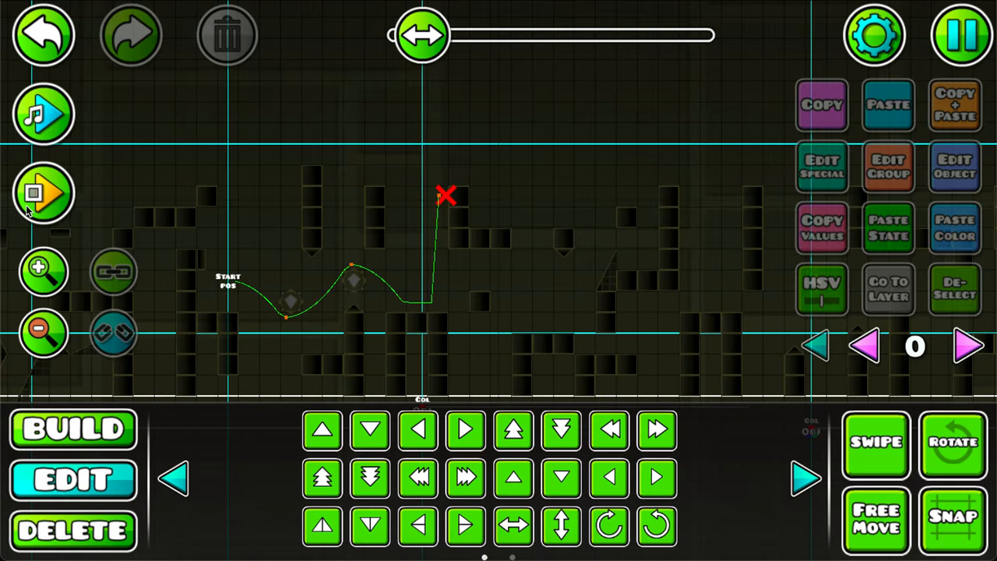
Step: Playtest the spider section from the start position, tracing its trail to the crash, then stop
{"action": "left_click", "coordinate": [44, 193]}
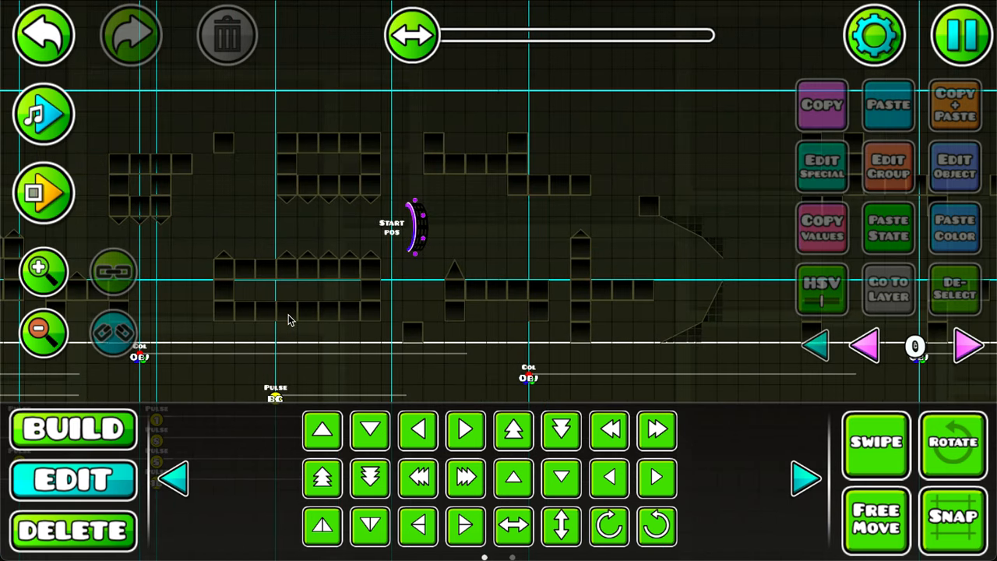
{"action": "mouse_move", "coordinate": [491, 230]}
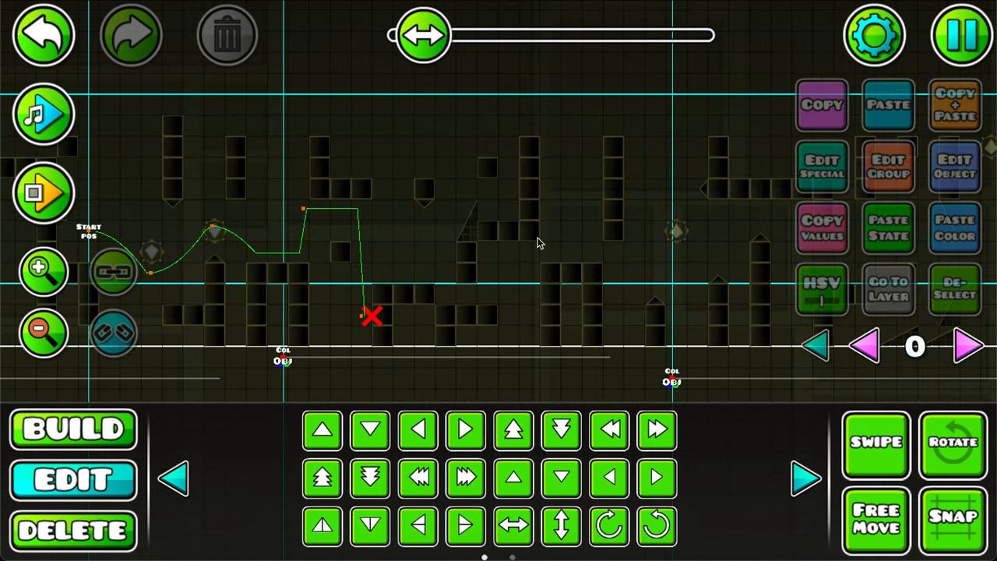
{"action": "left_click", "coordinate": [42, 193]}
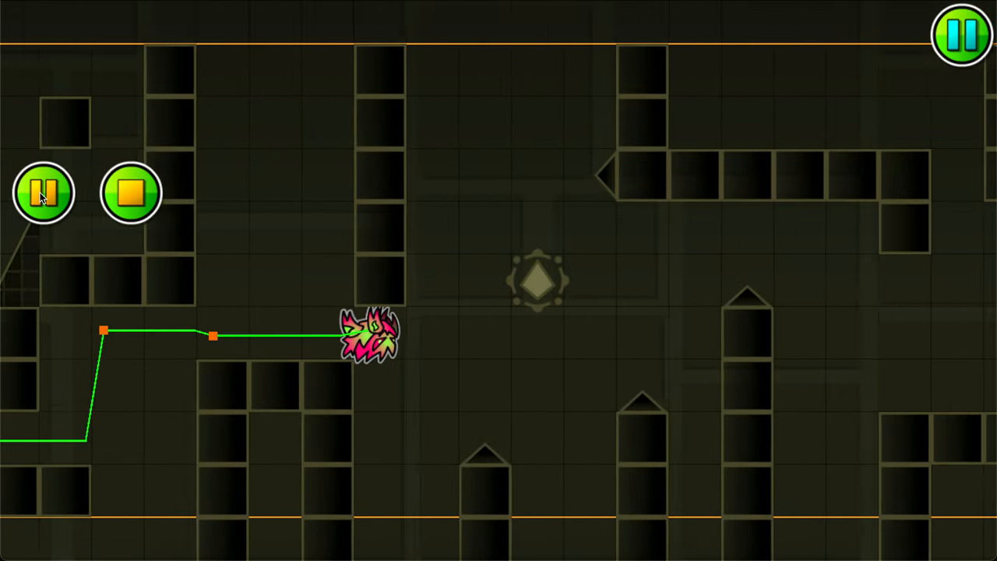
{"action": "left_click", "coordinate": [961, 34]}
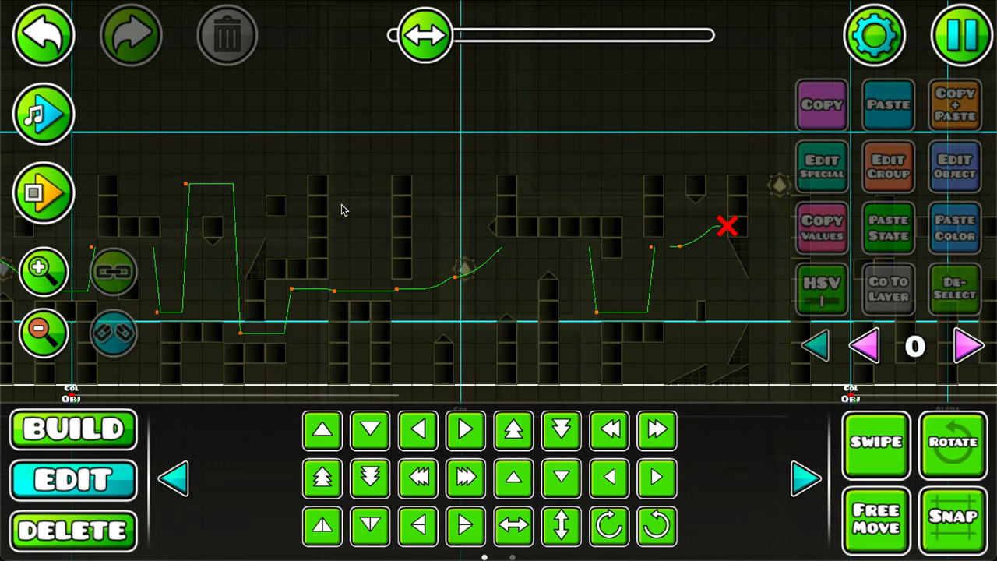
{"action": "mouse_move", "coordinate": [477, 194]}
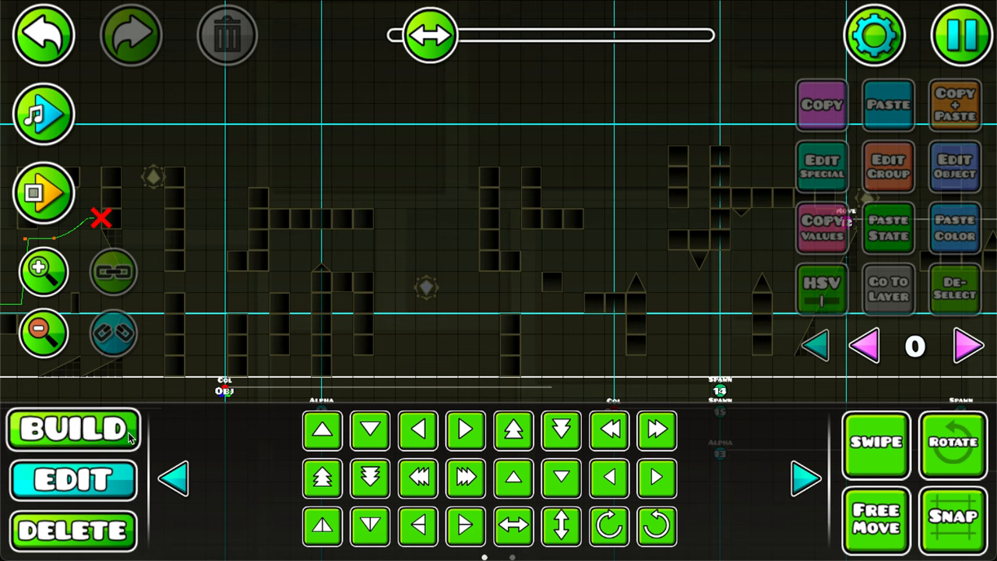
Step: Switch to the Build tab to place new blocks past the spider's crash point
{"action": "left_click", "coordinate": [72, 430]}
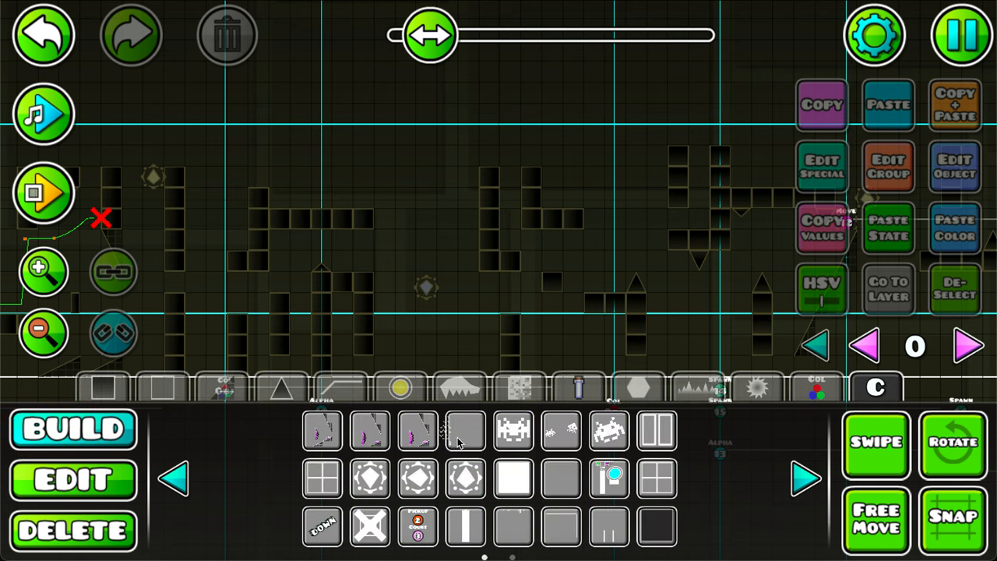